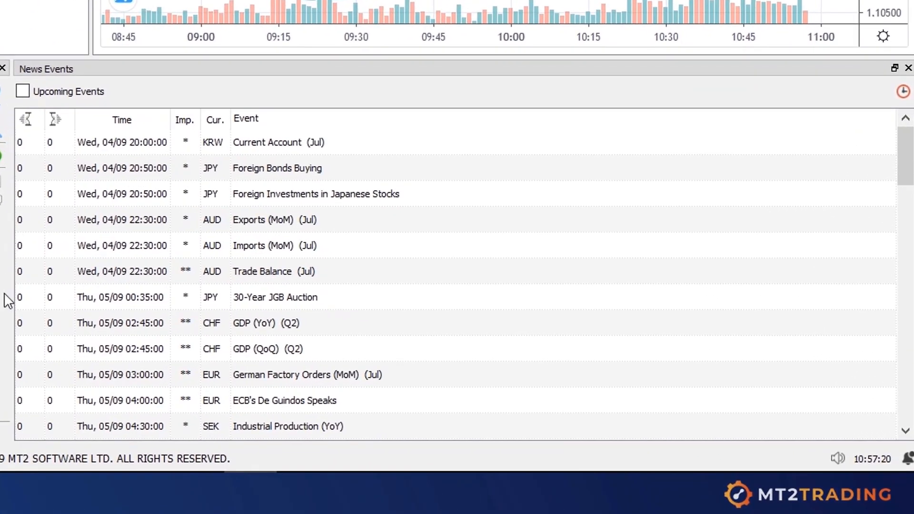
mouse_move(117, 447)
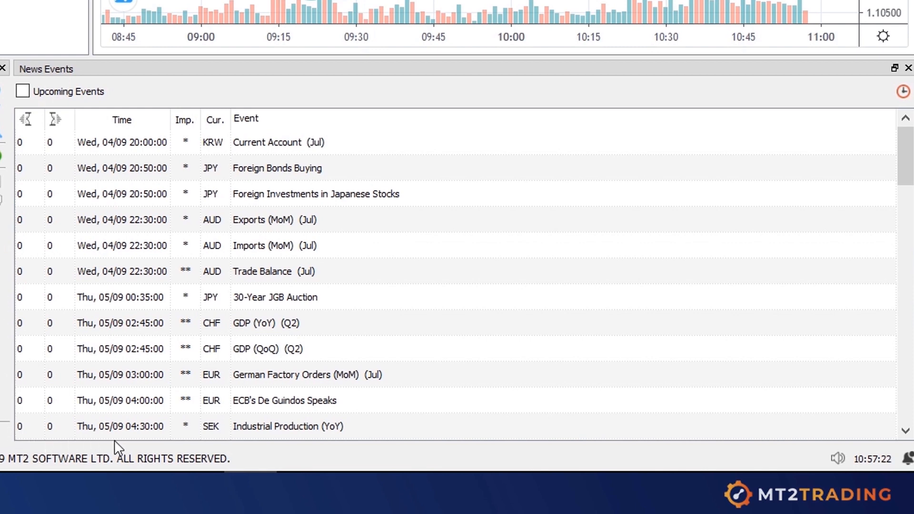
mouse_move(701, 449)
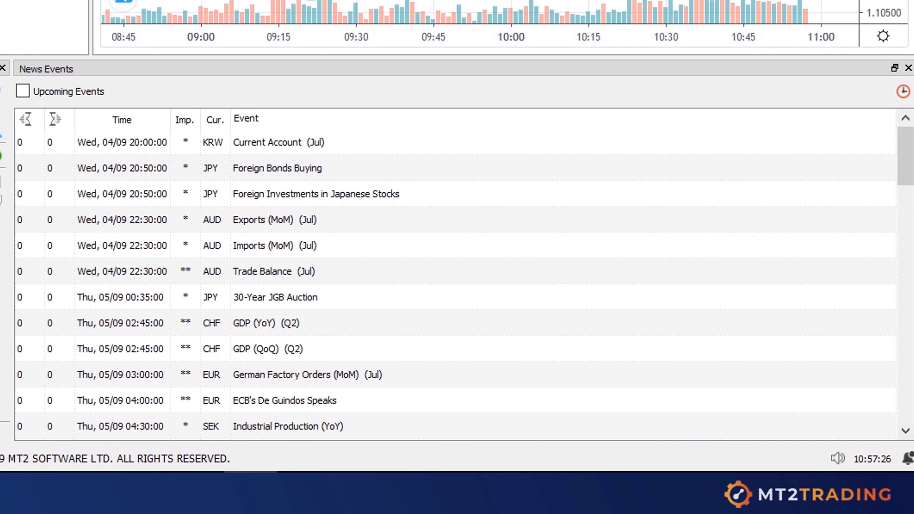
mouse_move(455, 74)
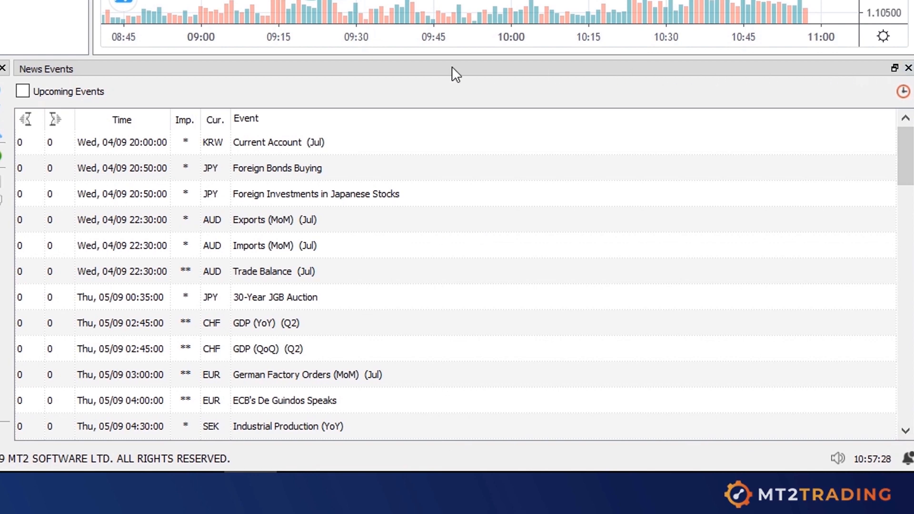
mouse_move(48, 64)
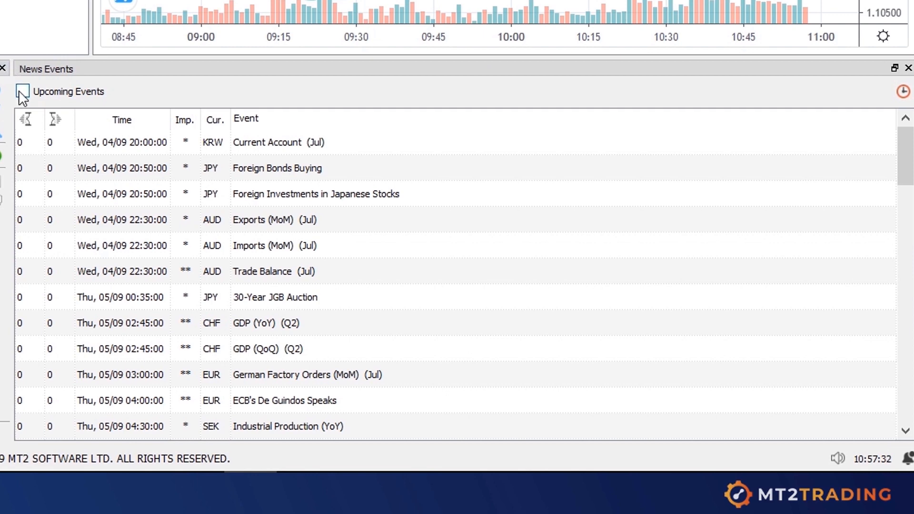
- Show only upcoming events in the News Events list
click(23, 91)
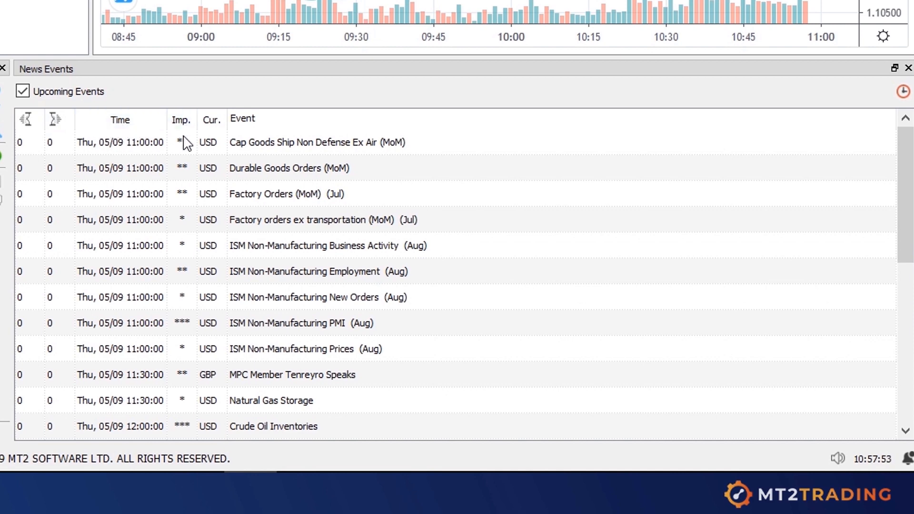
mouse_move(210, 299)
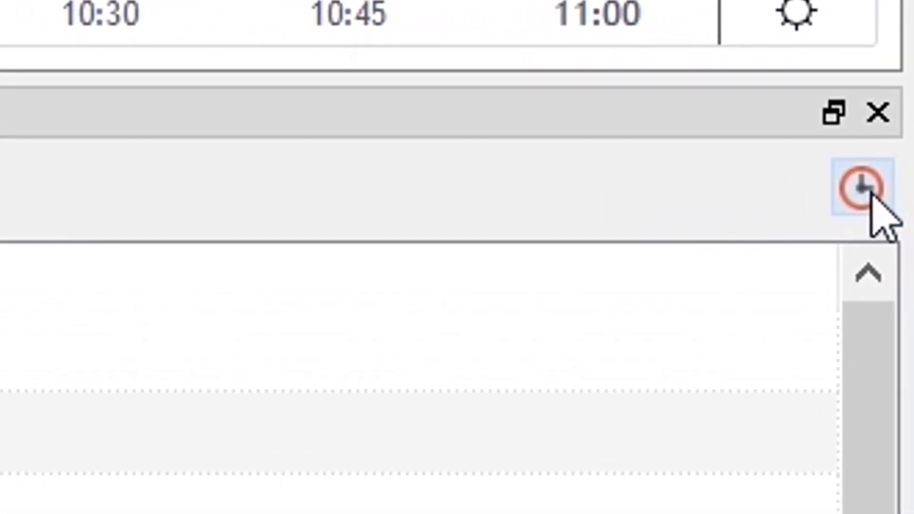
- In Time Event Filter, set middle-volatility news gaps to 10/10 minutes and high-volatility to 15/15
click(868, 190)
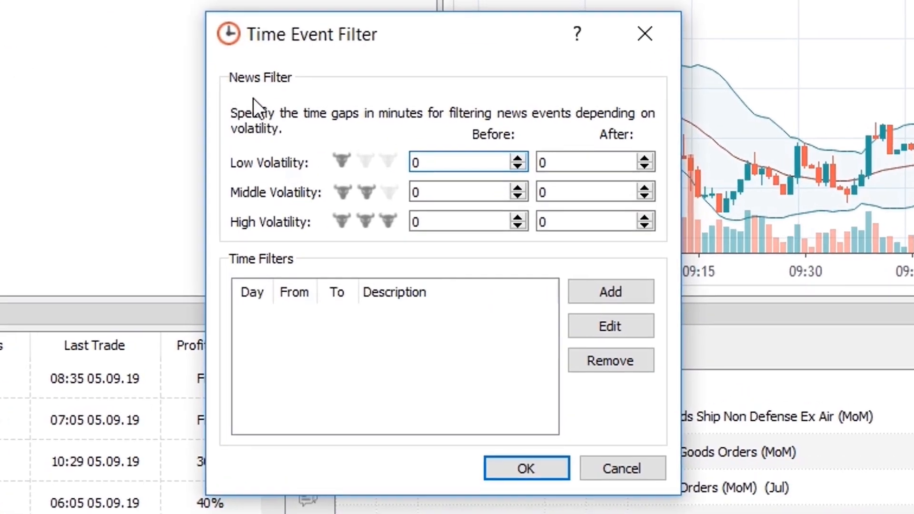
mouse_move(281, 99)
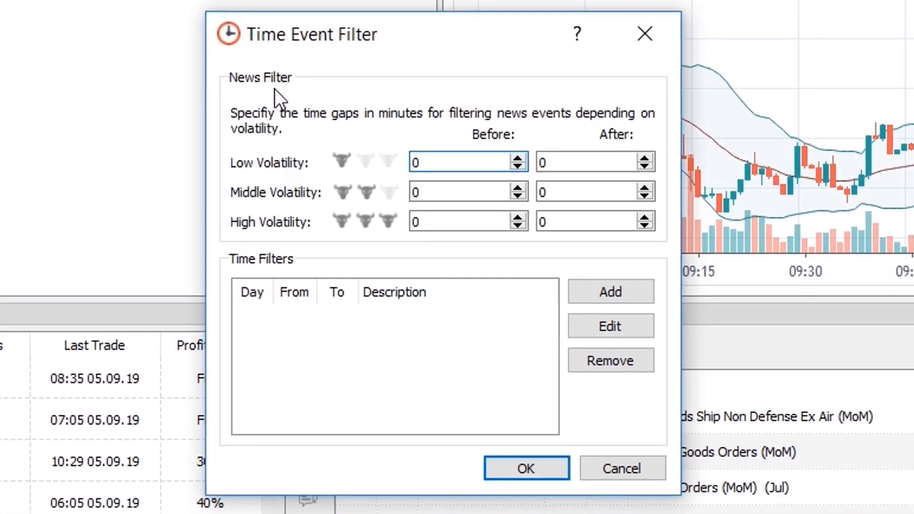
mouse_move(260, 167)
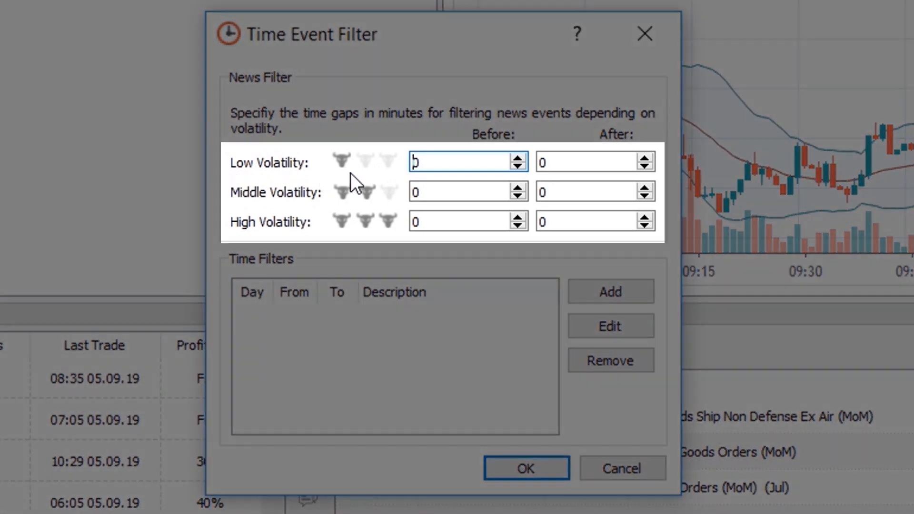
mouse_move(233, 198)
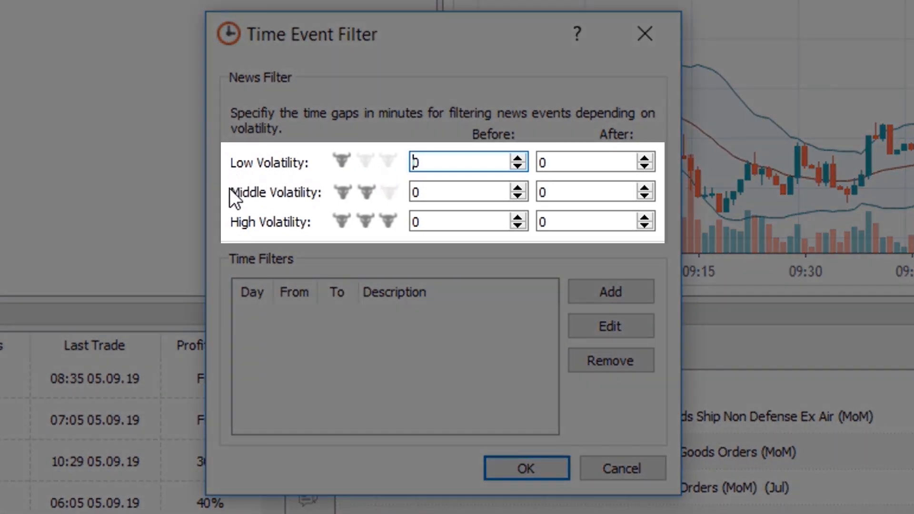
mouse_move(389, 207)
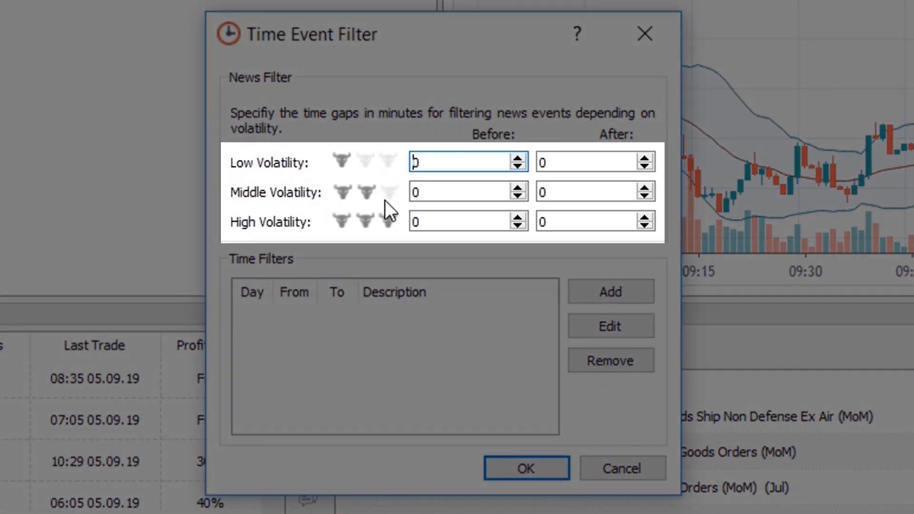
mouse_move(230, 230)
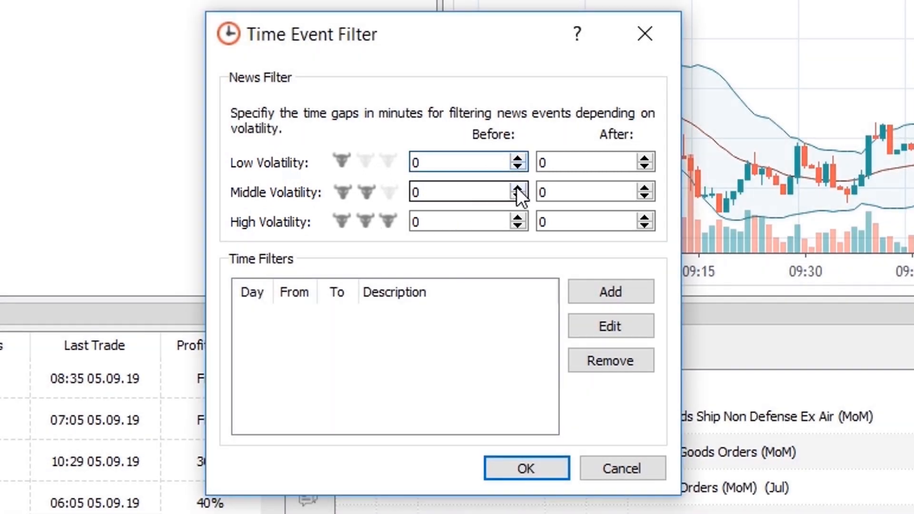
click(516, 187)
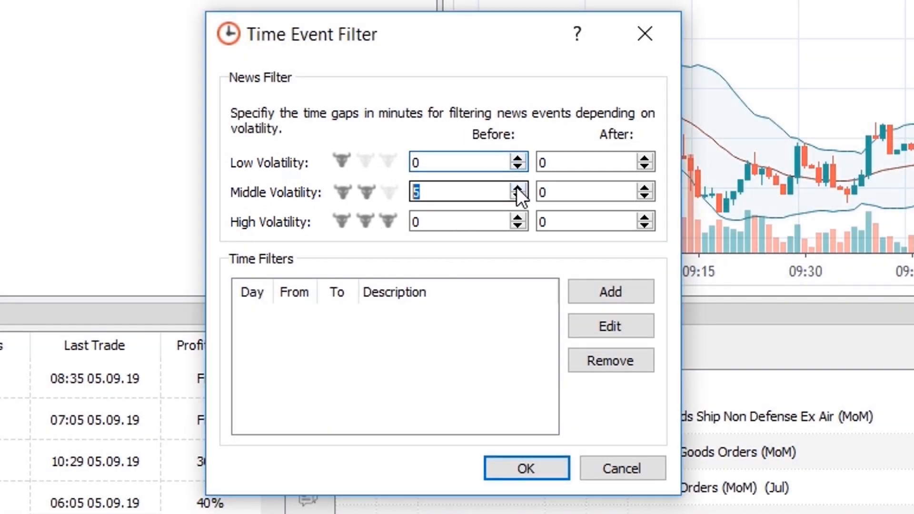
click(515, 188)
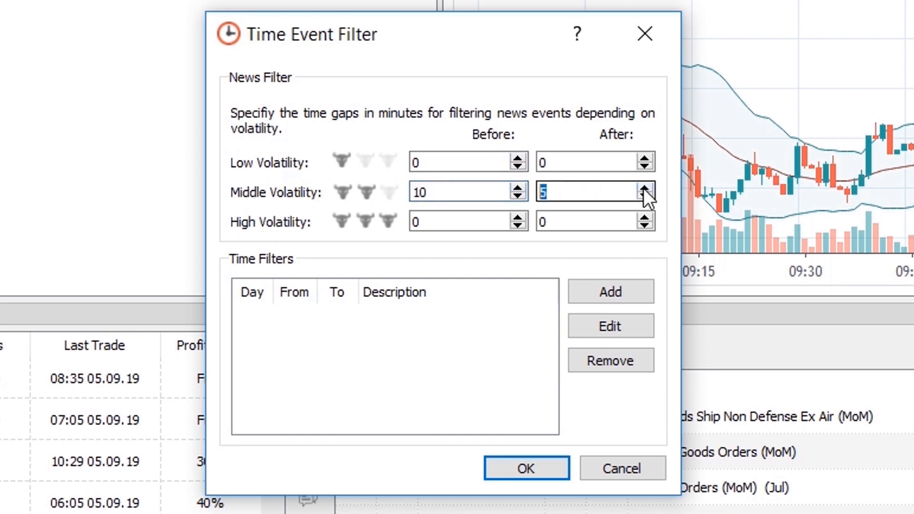
click(643, 188)
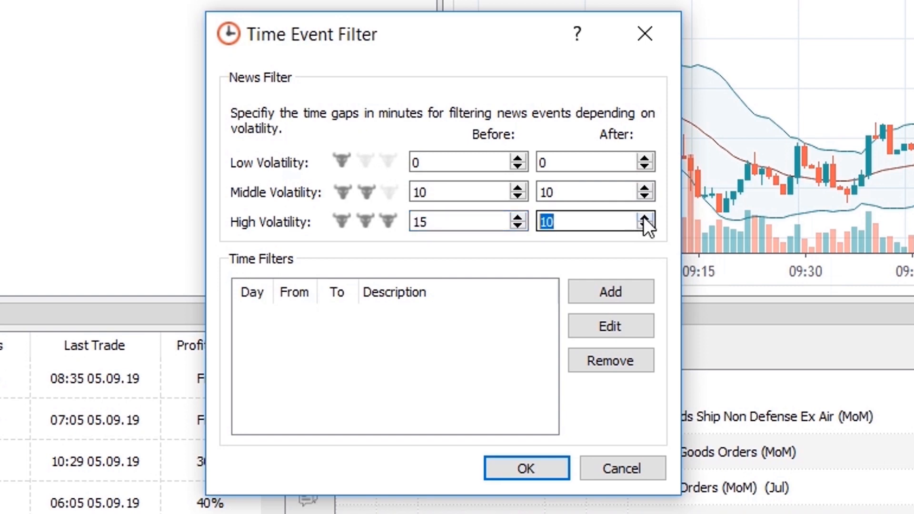
click(643, 217)
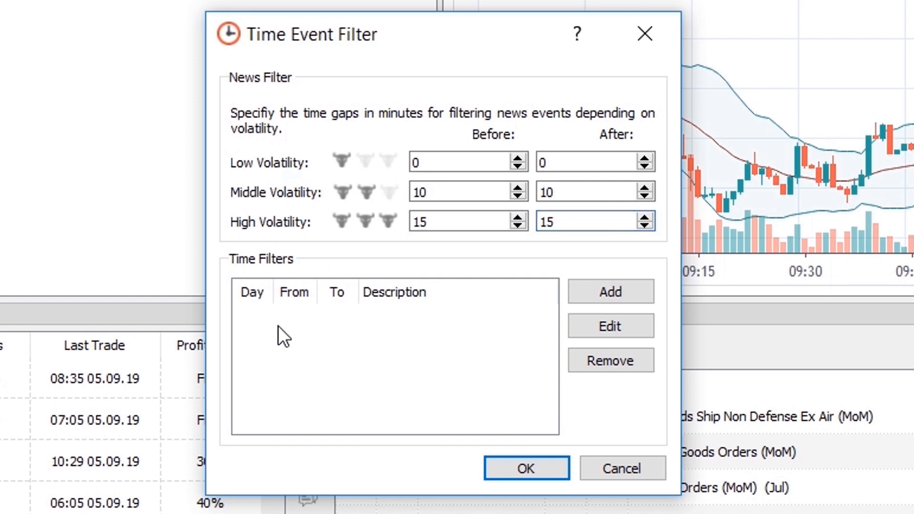
mouse_move(609, 291)
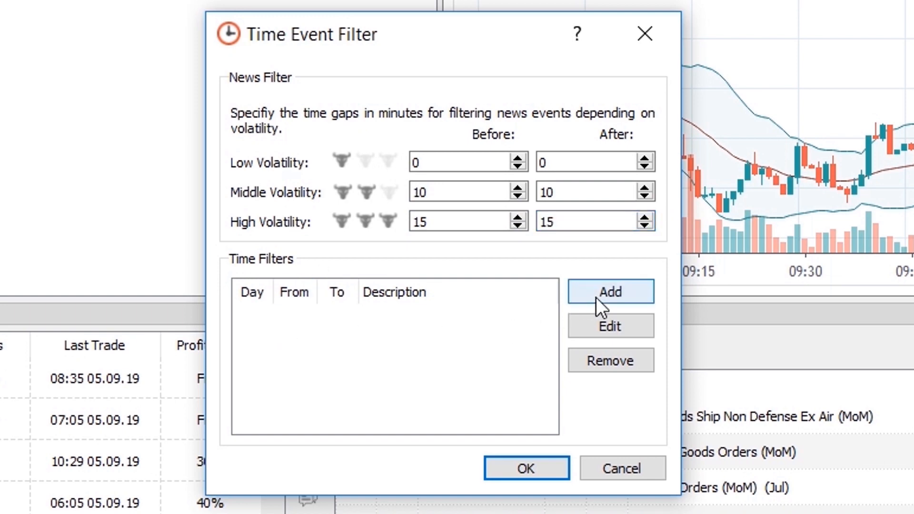
- Add a Specific Day time filter for 6 September described as 'Example' and confirm it
click(610, 291)
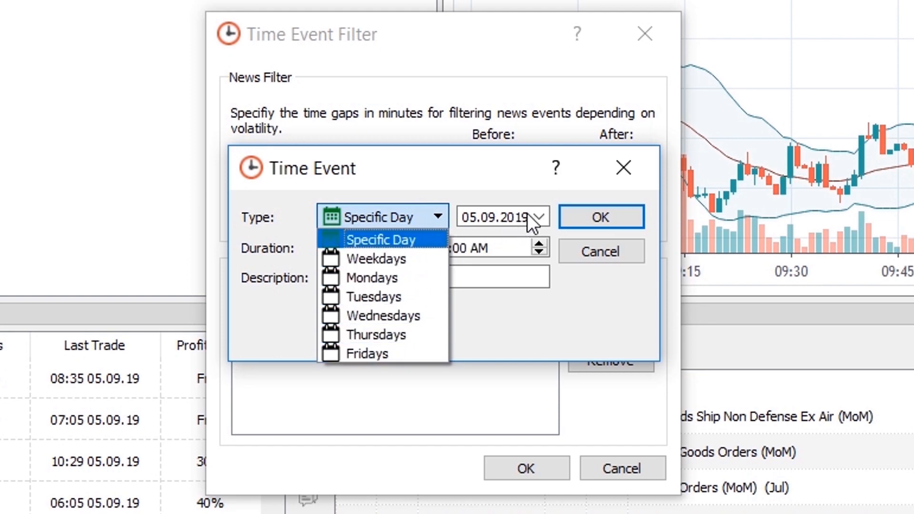
click(540, 218)
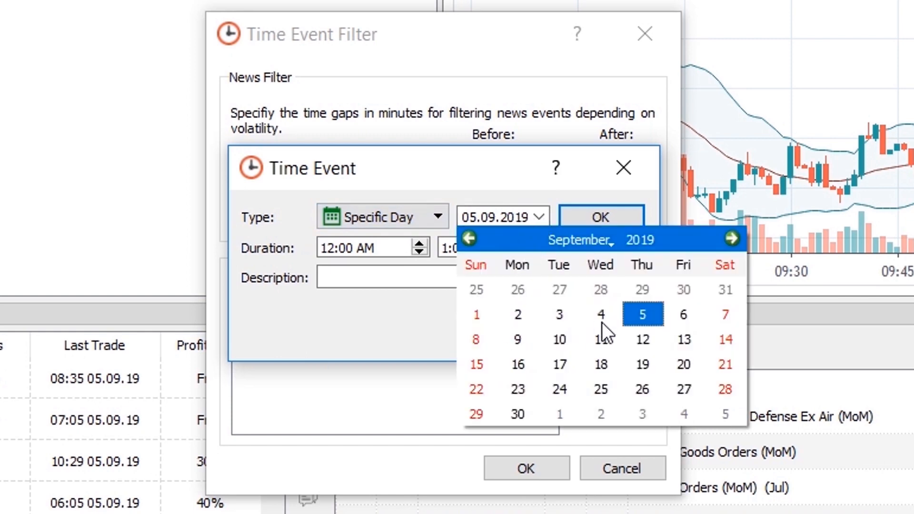
click(683, 315)
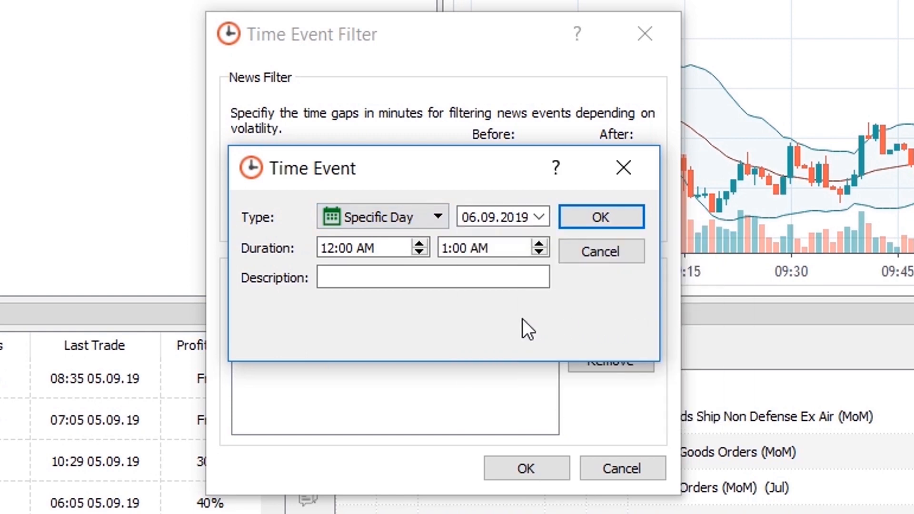
click(433, 277)
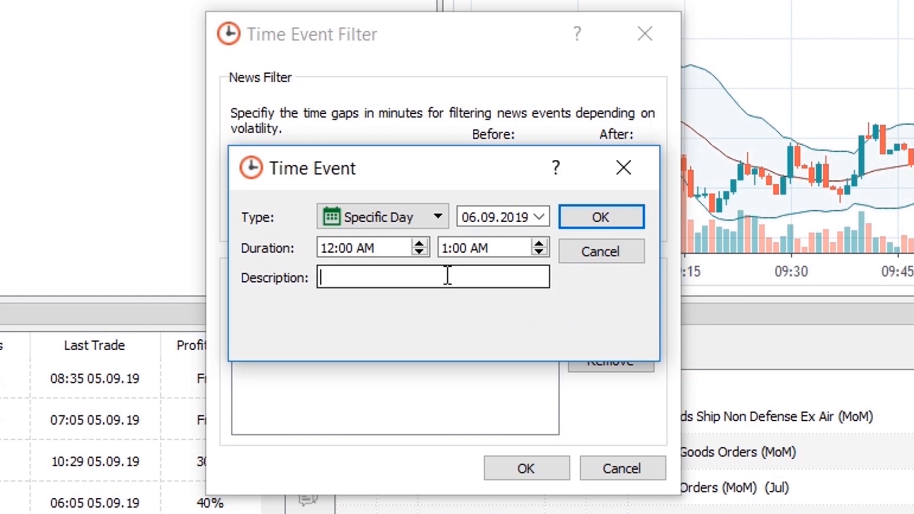
text(Example)
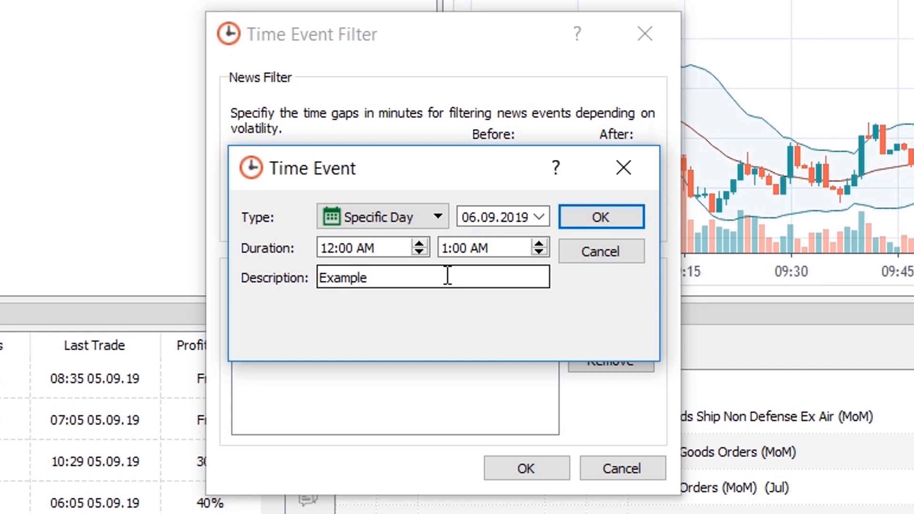
click(600, 216)
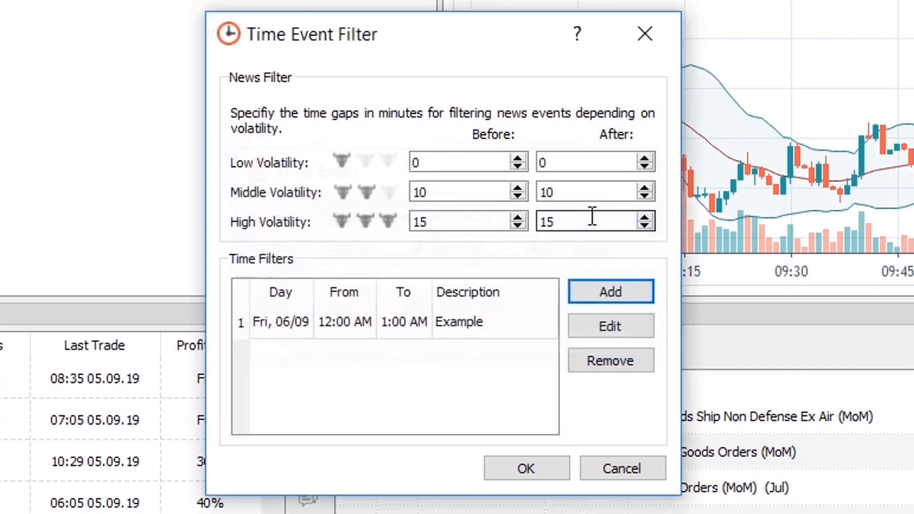
mouse_move(271, 341)
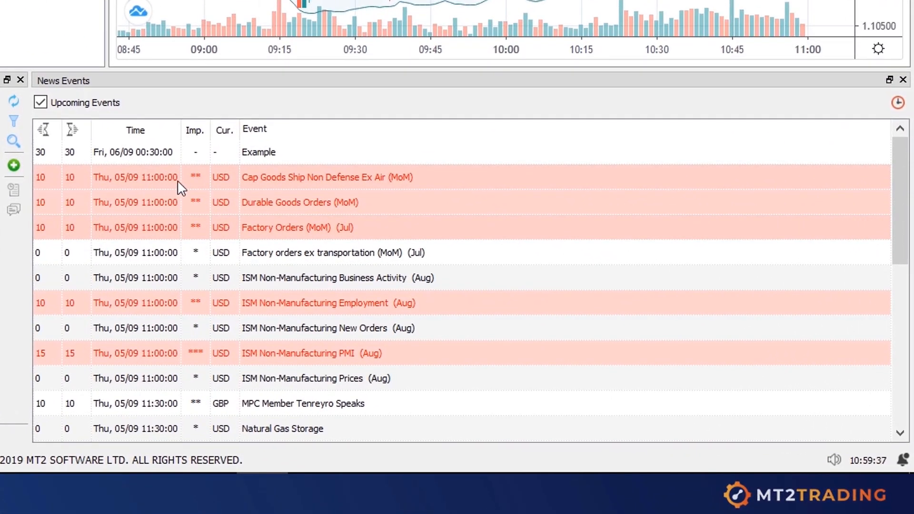
mouse_move(405, 182)
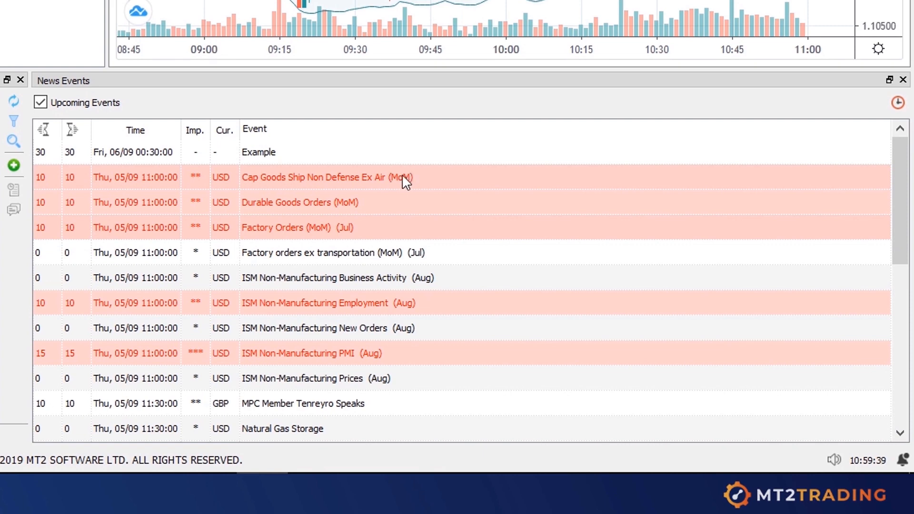
mouse_move(75, 218)
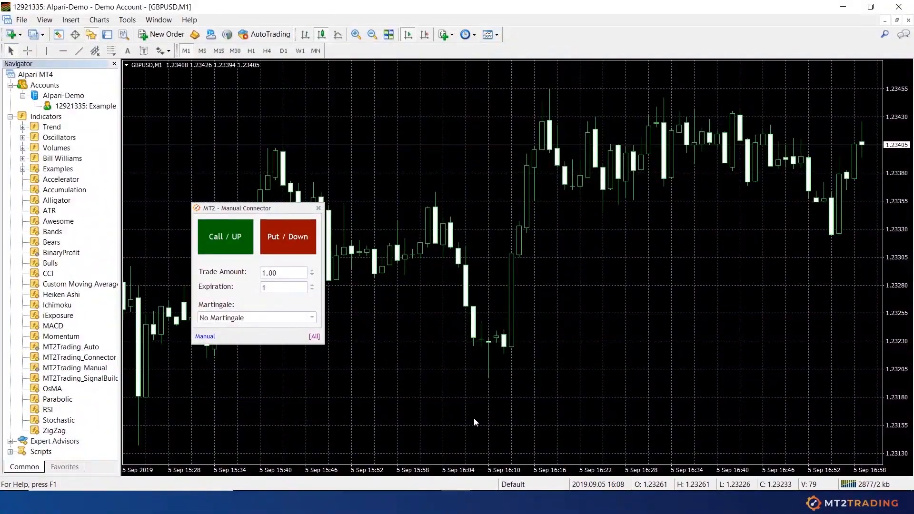
mouse_move(455, 361)
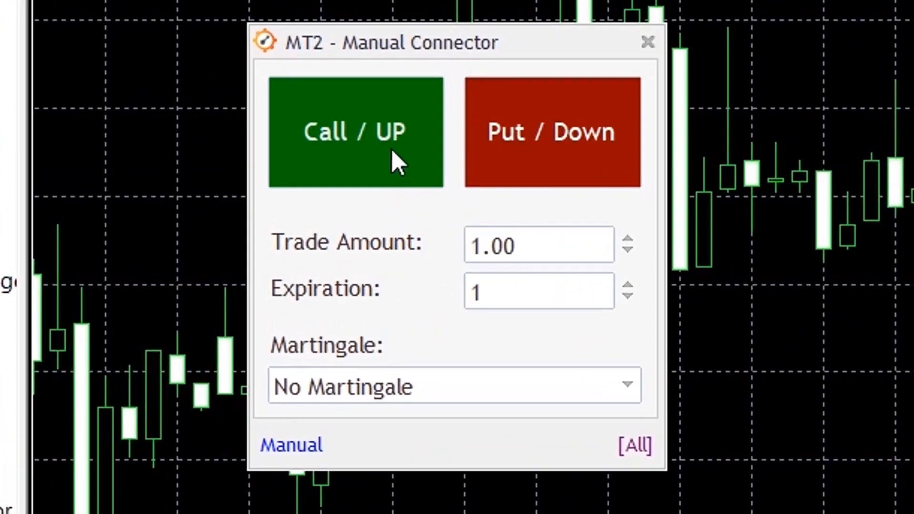
mouse_move(390, 140)
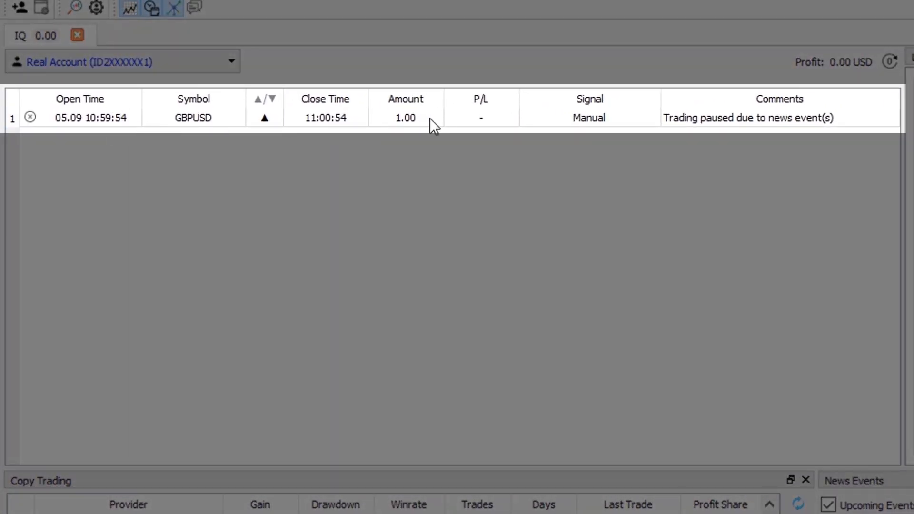
- Read the GBPUSD trade's comment showing trading paused due to news events
click(748, 117)
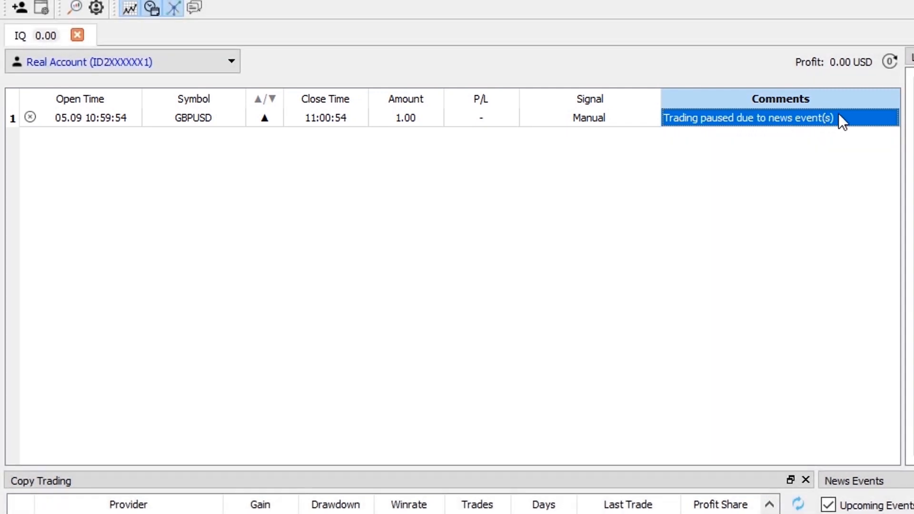
mouse_move(783, 126)
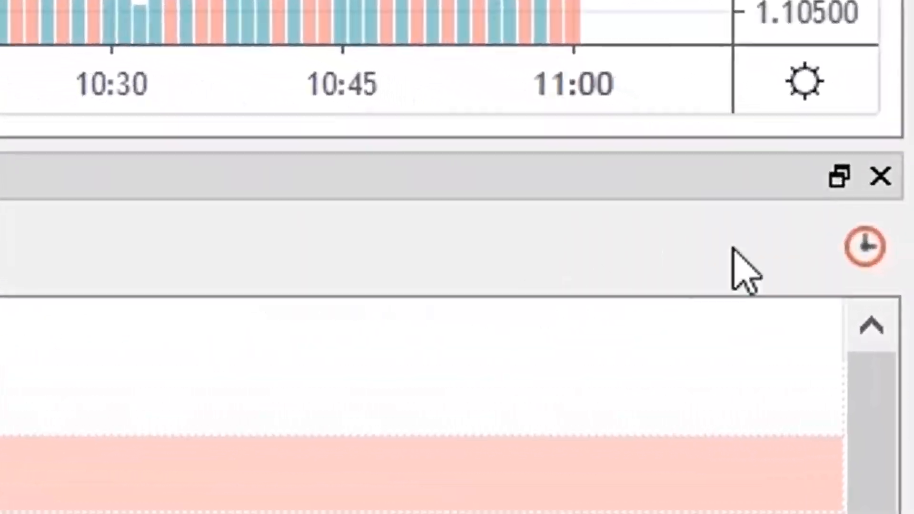
- Zero every volatility before/after gap in Time Event Filter and save it
click(861, 245)
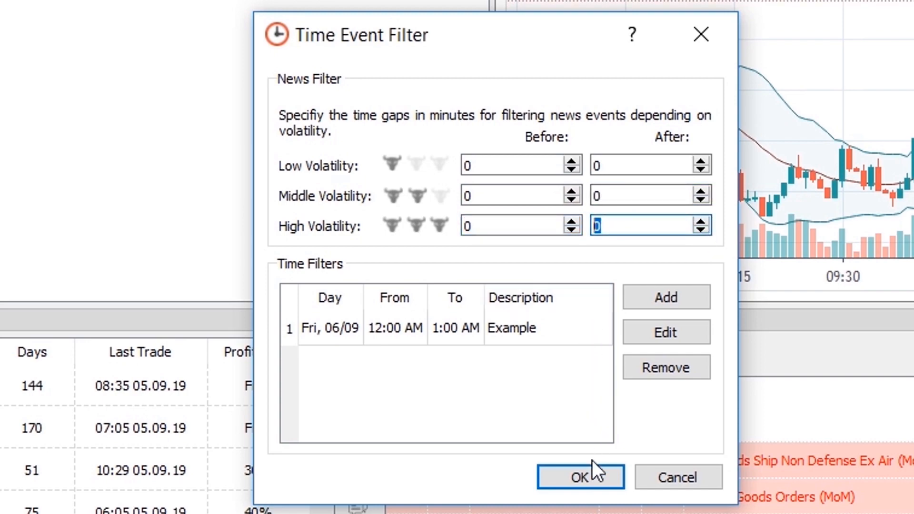
click(579, 476)
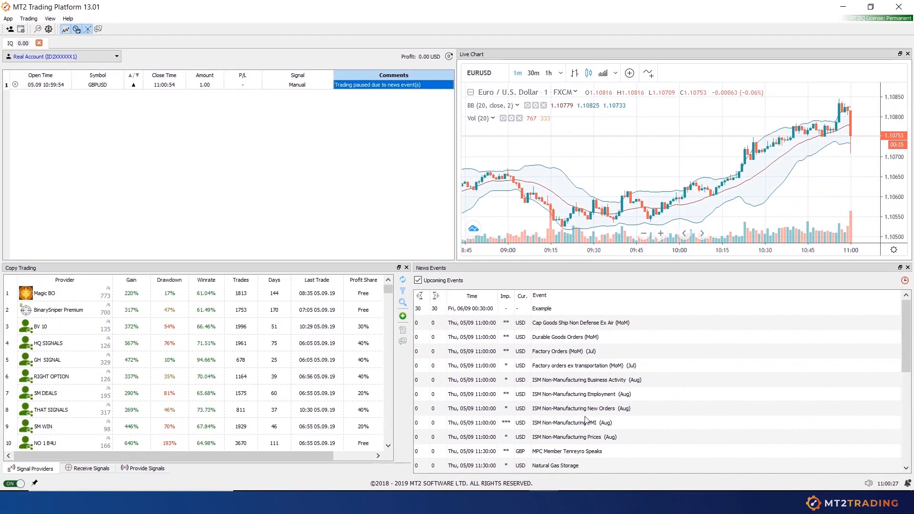
mouse_move(403, 183)
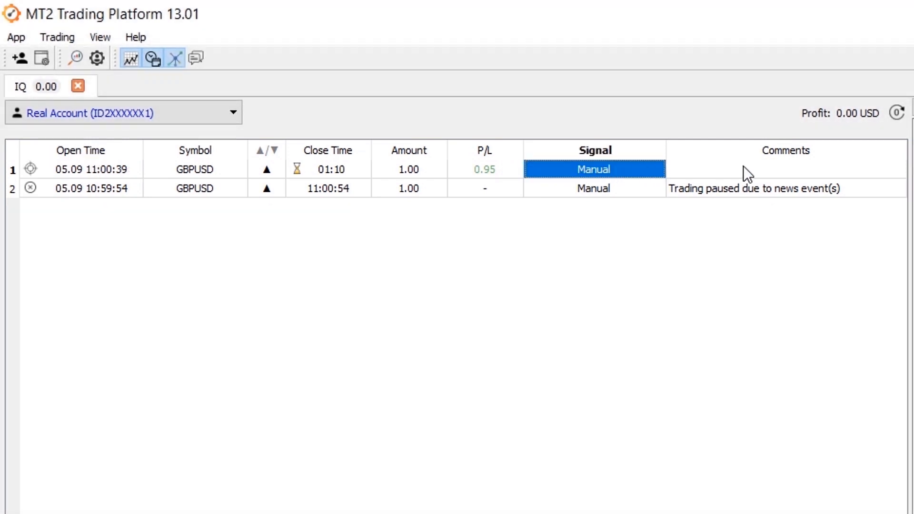
- Check the new 11:00:39 GBPUSD trade's comment is empty, with no news pause
click(784, 169)
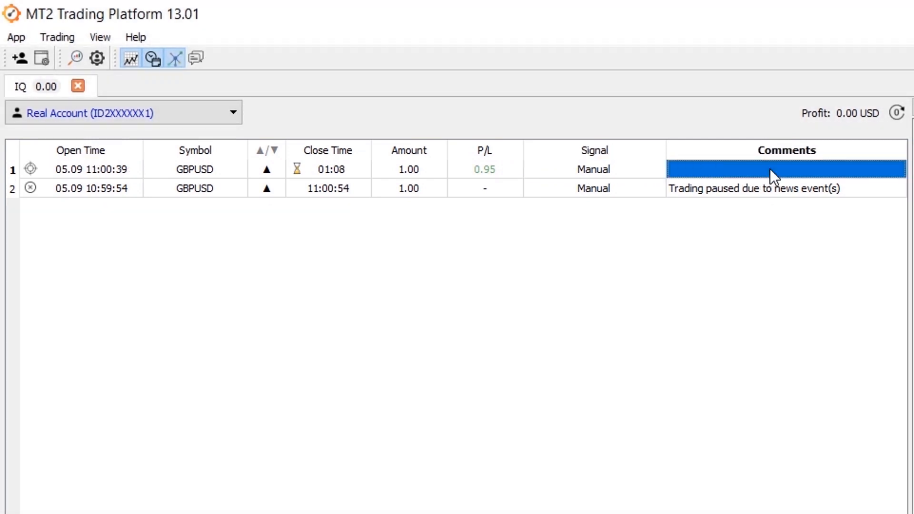